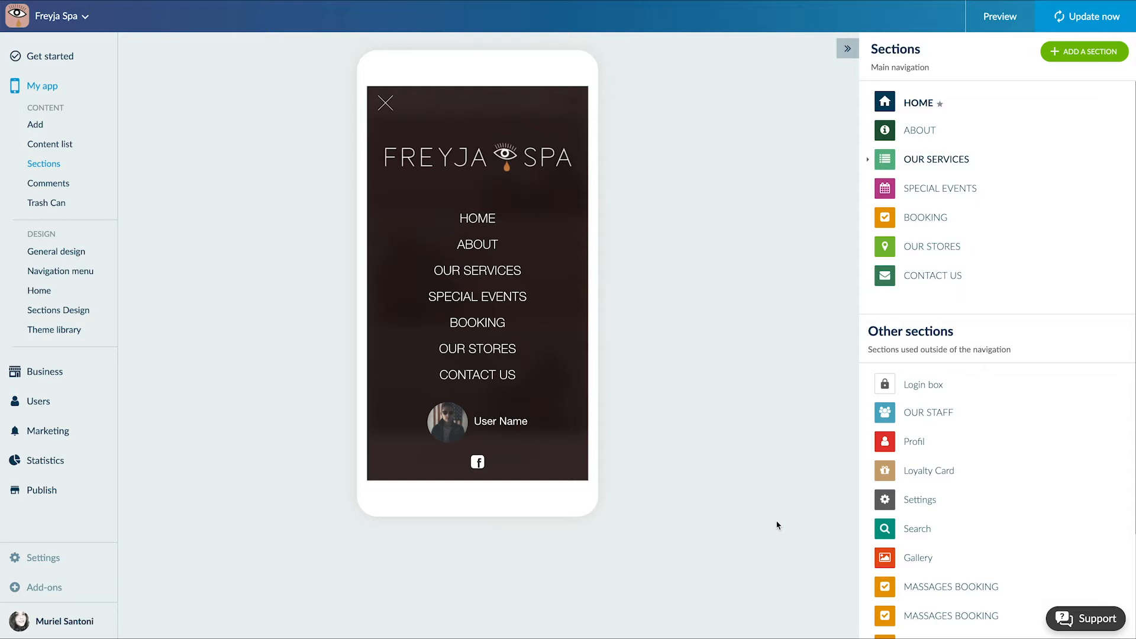
# Add a Couponing section from the expanded section list, titled COUPONING.
pyautogui.click(1084, 51)
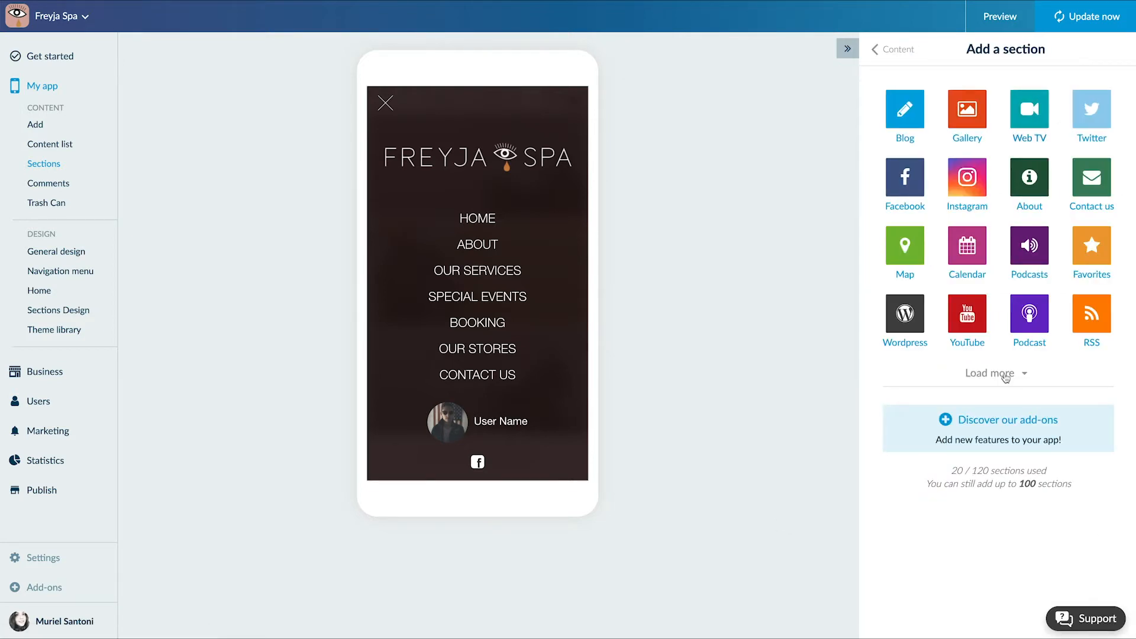
pyautogui.click(990, 374)
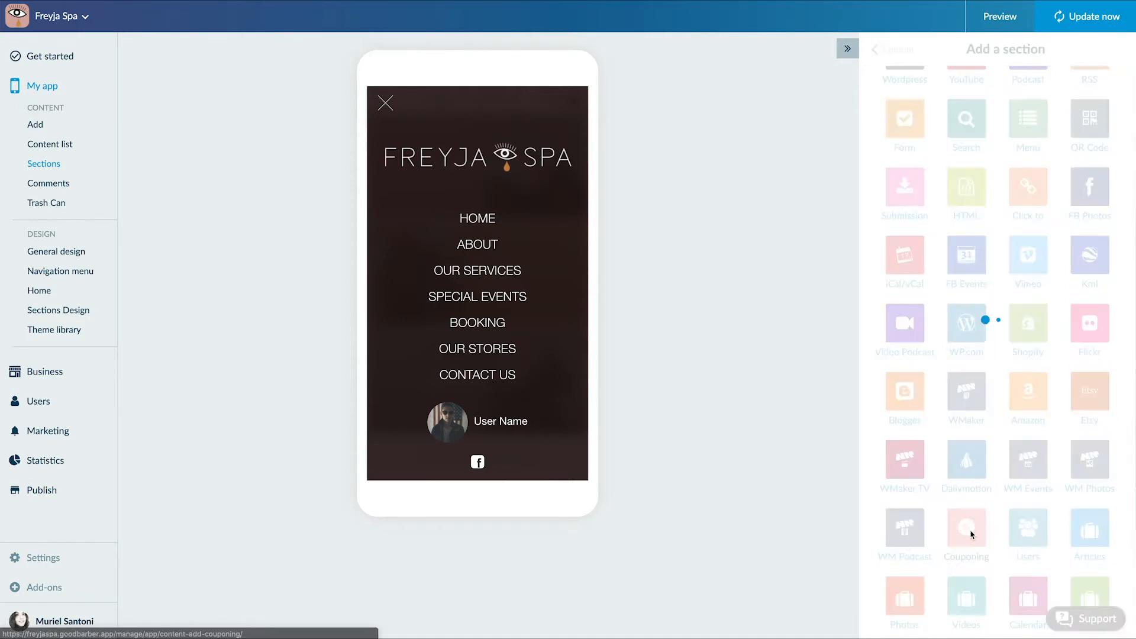
pyautogui.click(965, 530)
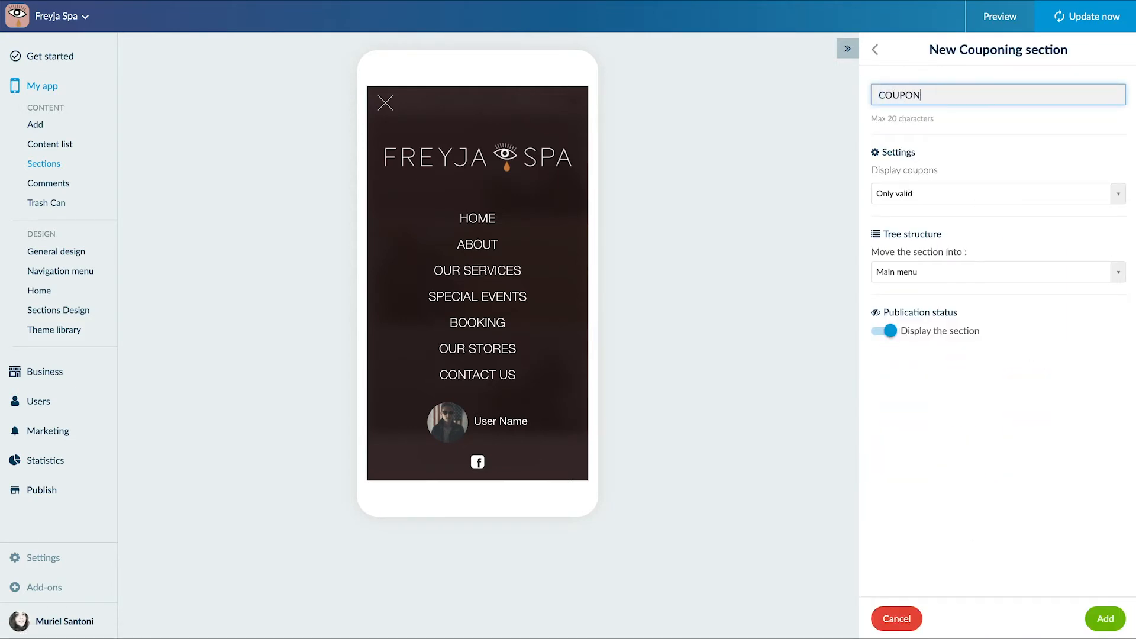
pyautogui.write('ING')
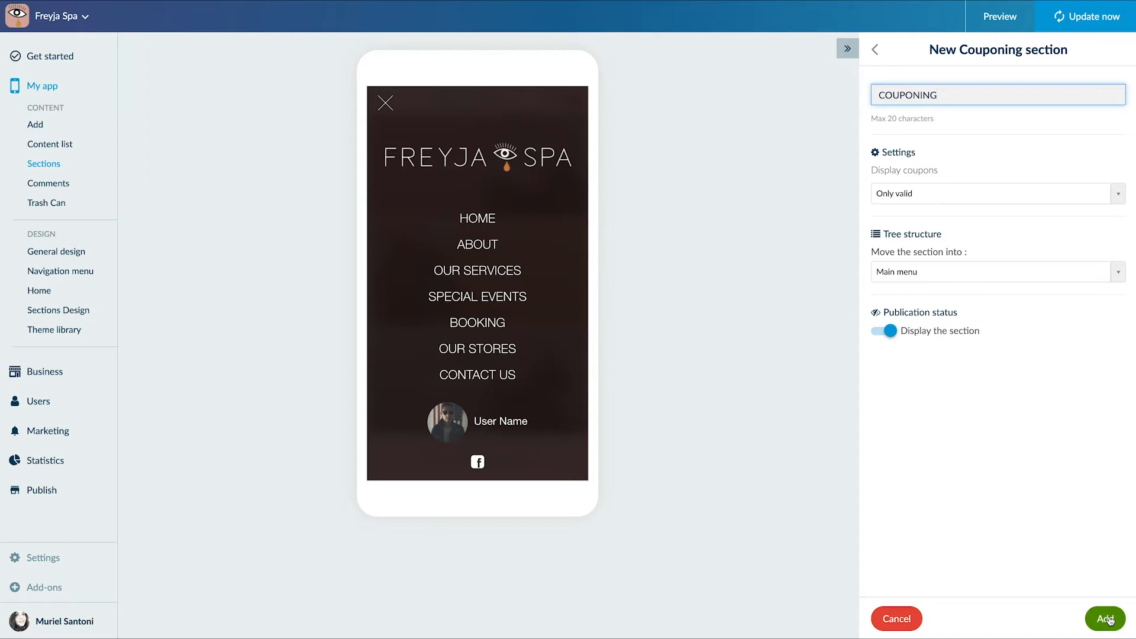
pyautogui.click(1104, 618)
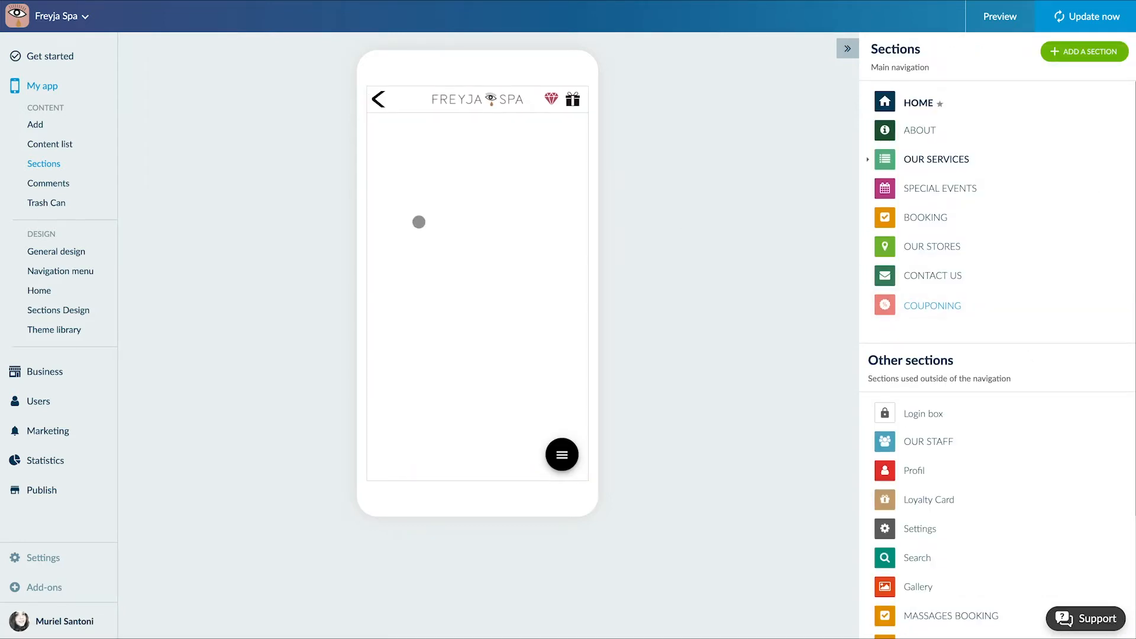
# Open Business > My coupons and scroll through the massage coupon's settings.
pyautogui.click(44, 115)
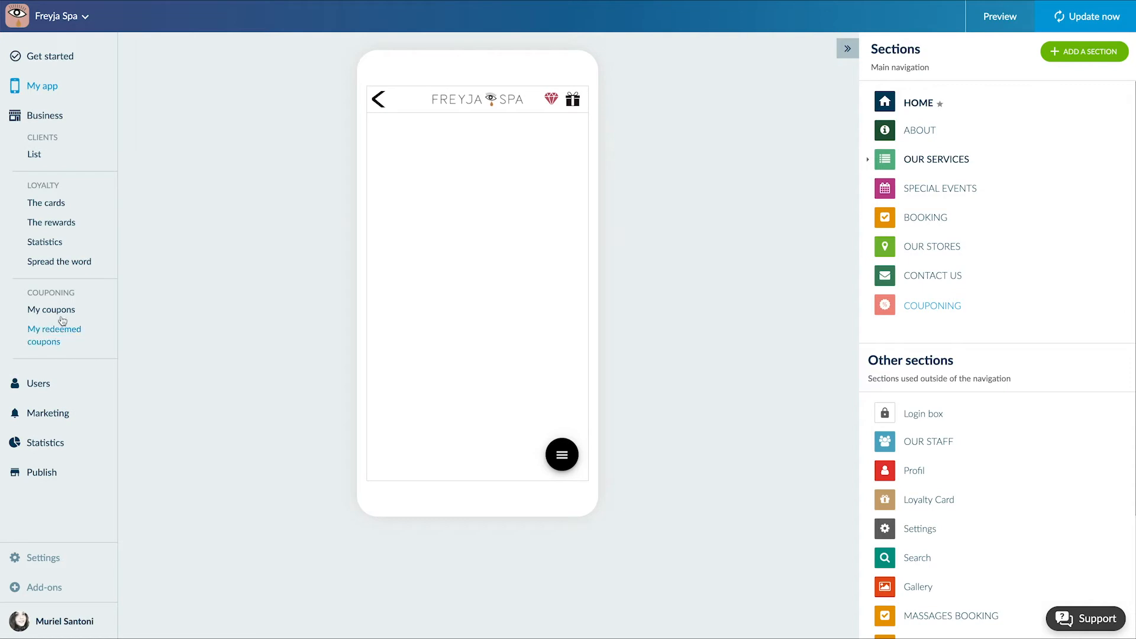
pyautogui.click(51, 310)
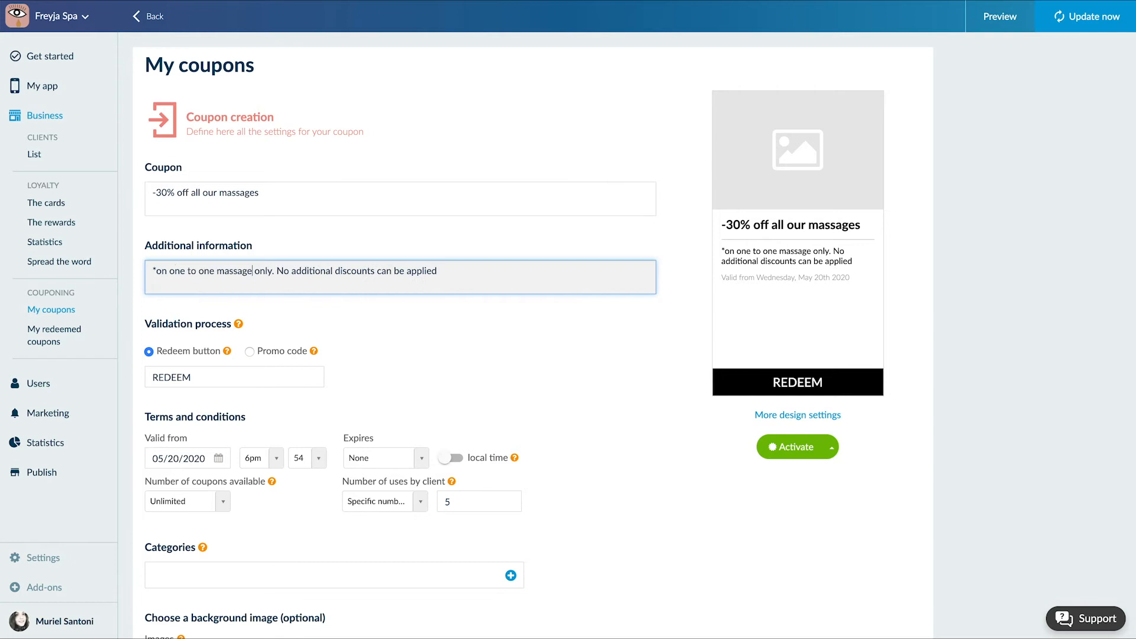
pyautogui.scroll(-3)
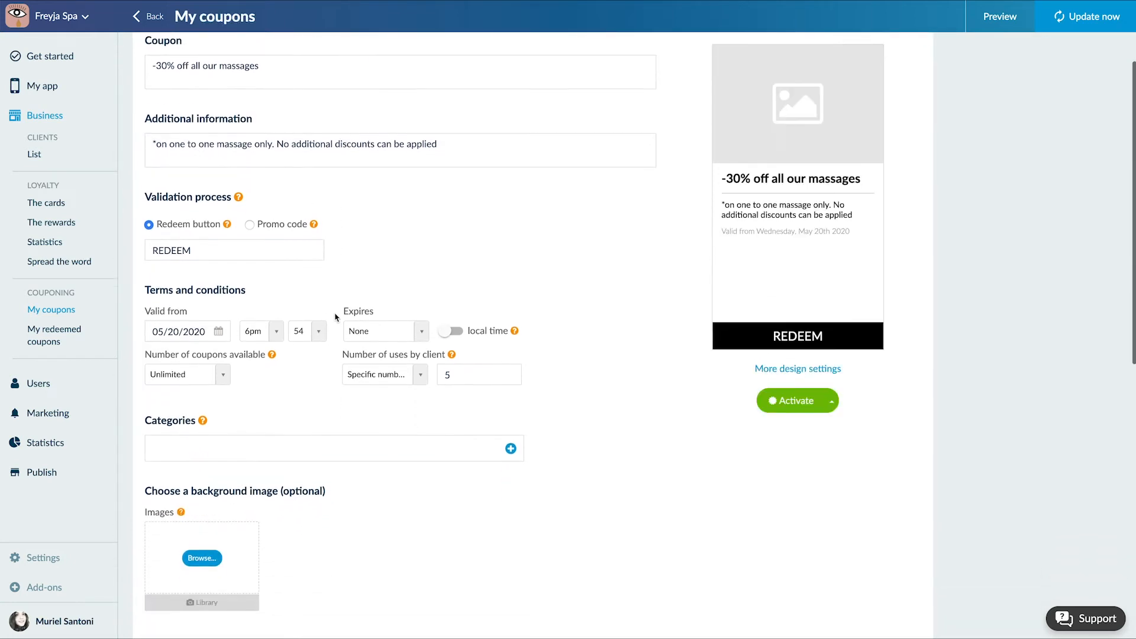
pyautogui.scroll(-3)
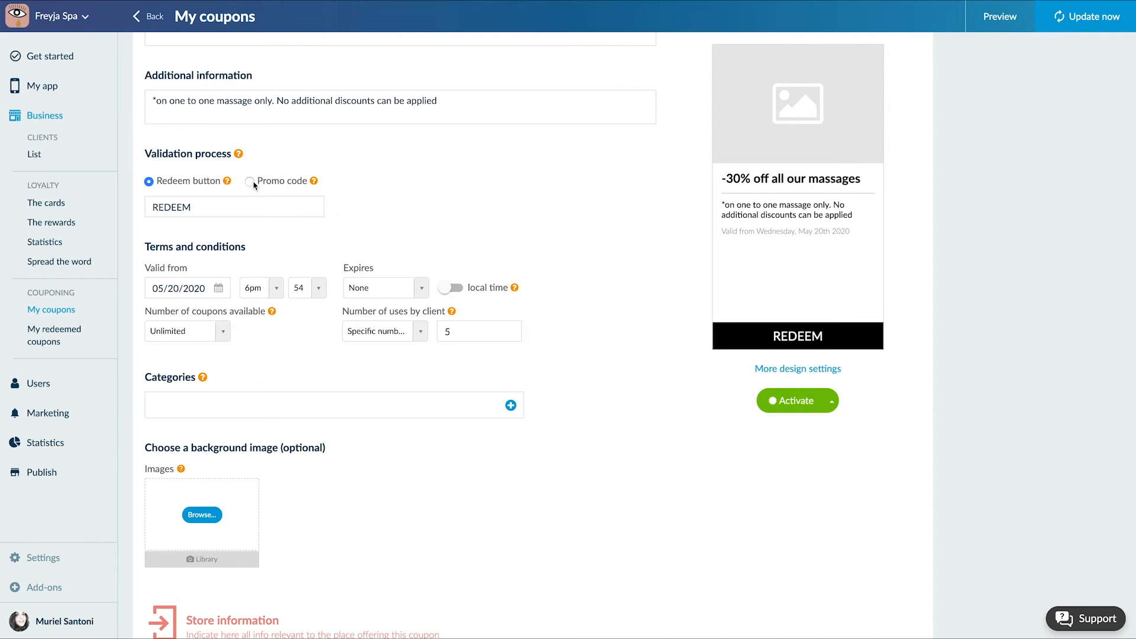
pyautogui.click(233, 207)
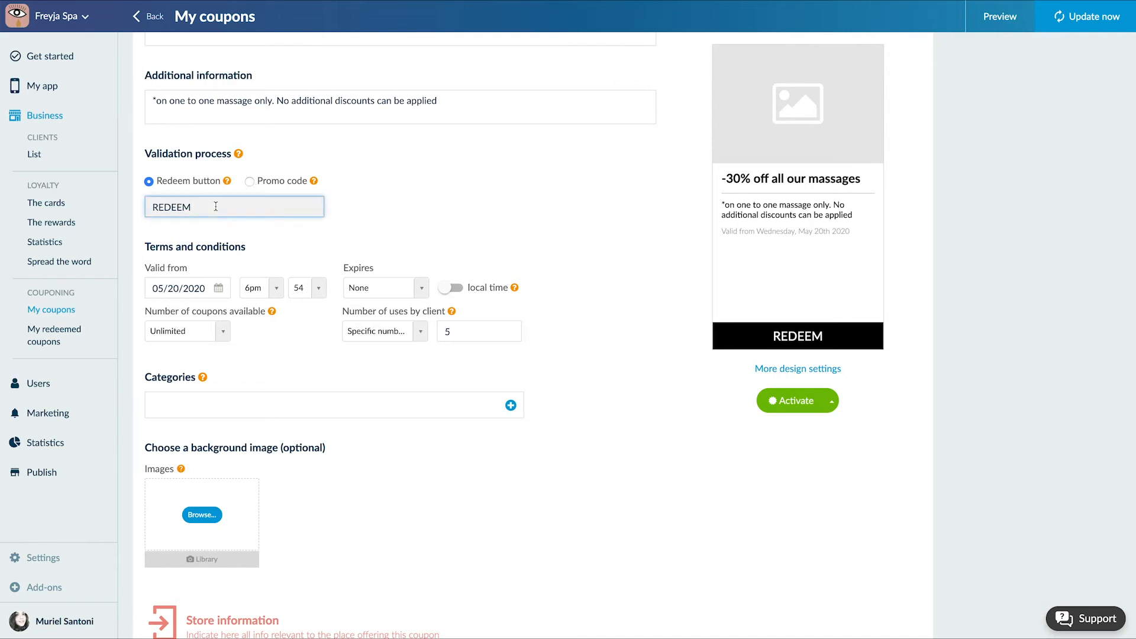
pyautogui.scroll(-3)
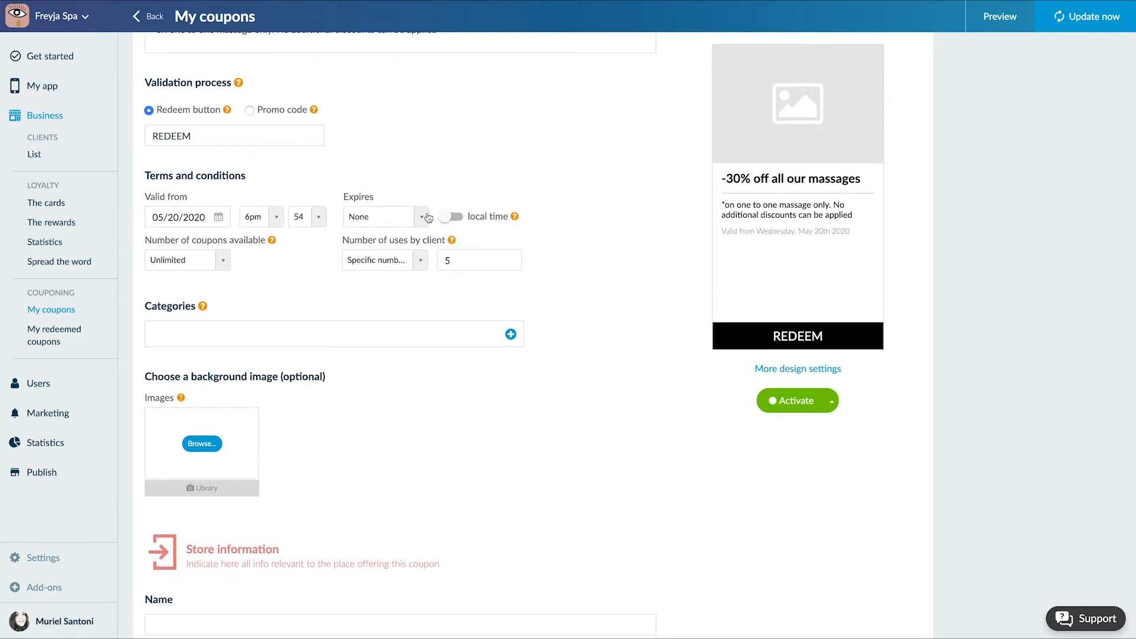
# Set the coupon to expire on the specific date June 3, 2020 at 6pm.
pyautogui.click(380, 216)
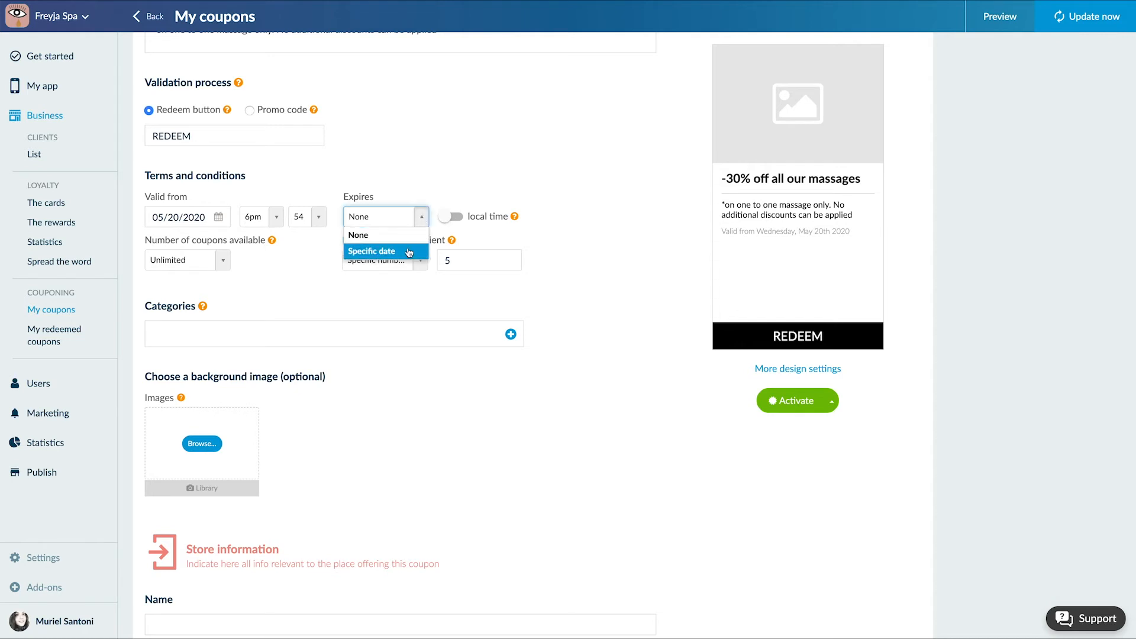
pyautogui.click(372, 251)
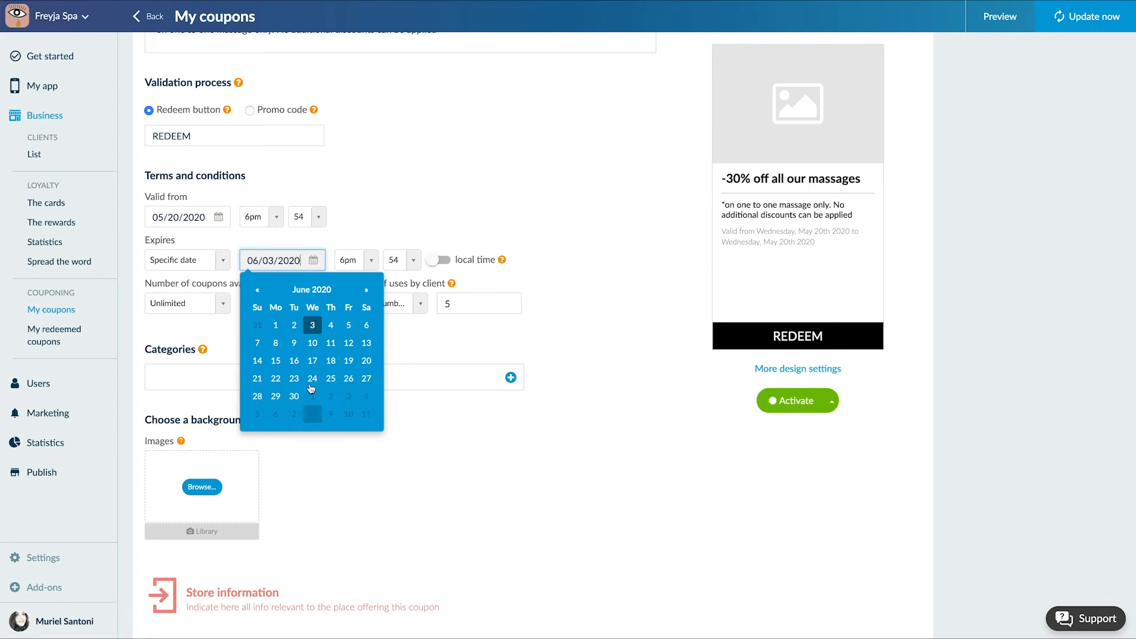
pyautogui.click(394, 259)
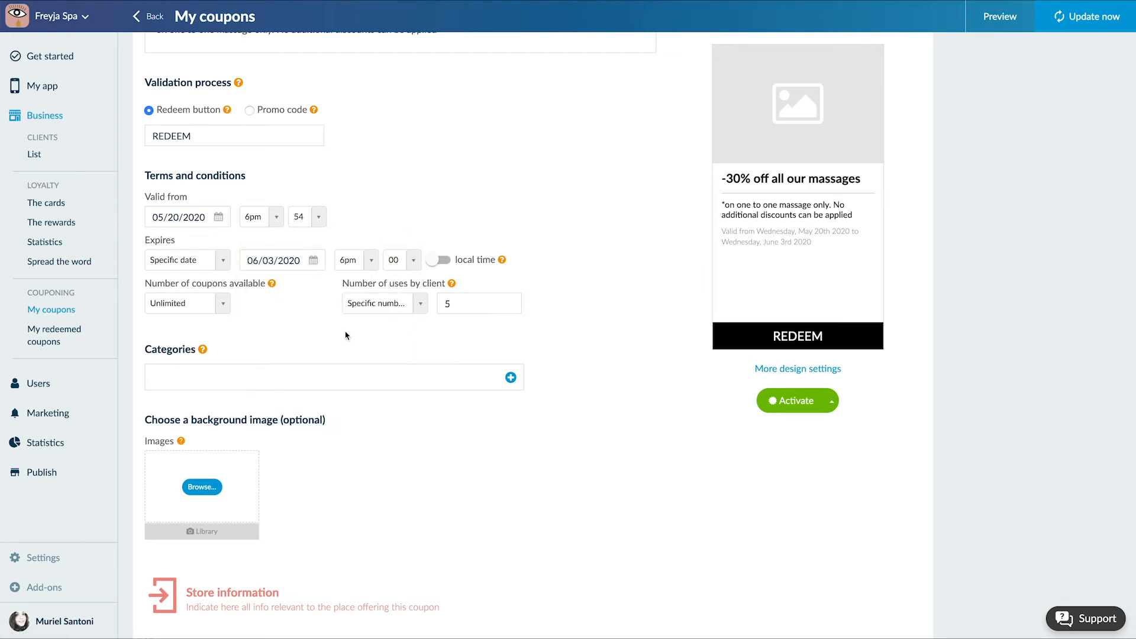
# Limit the coupon to 1 use per client and add the massage background image.
pyautogui.scroll(-3)
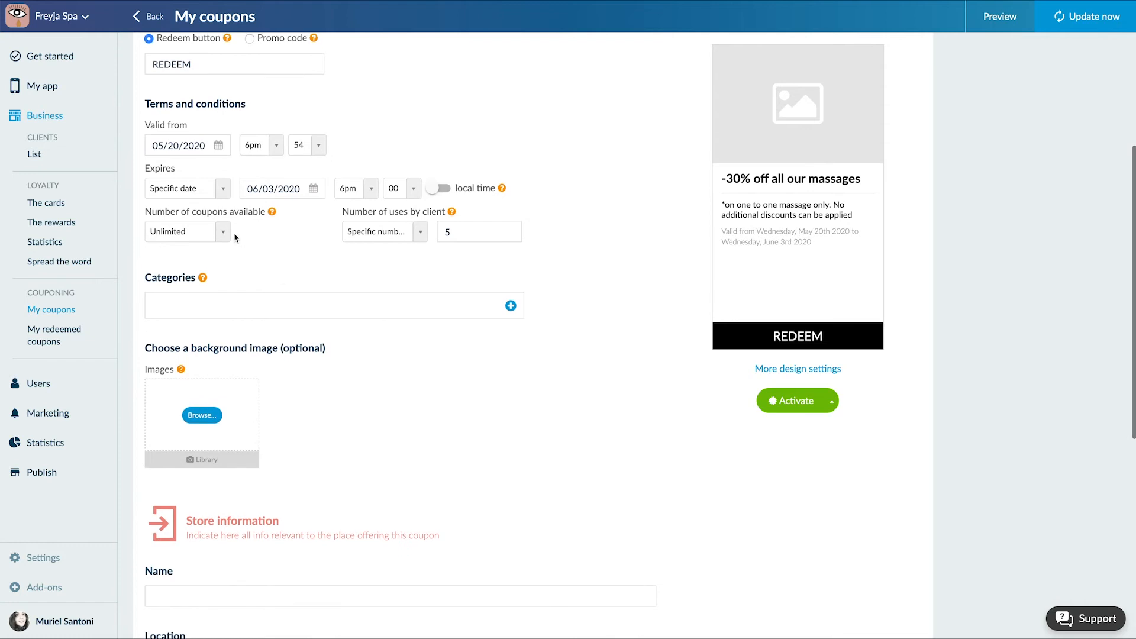
pyautogui.click(185, 231)
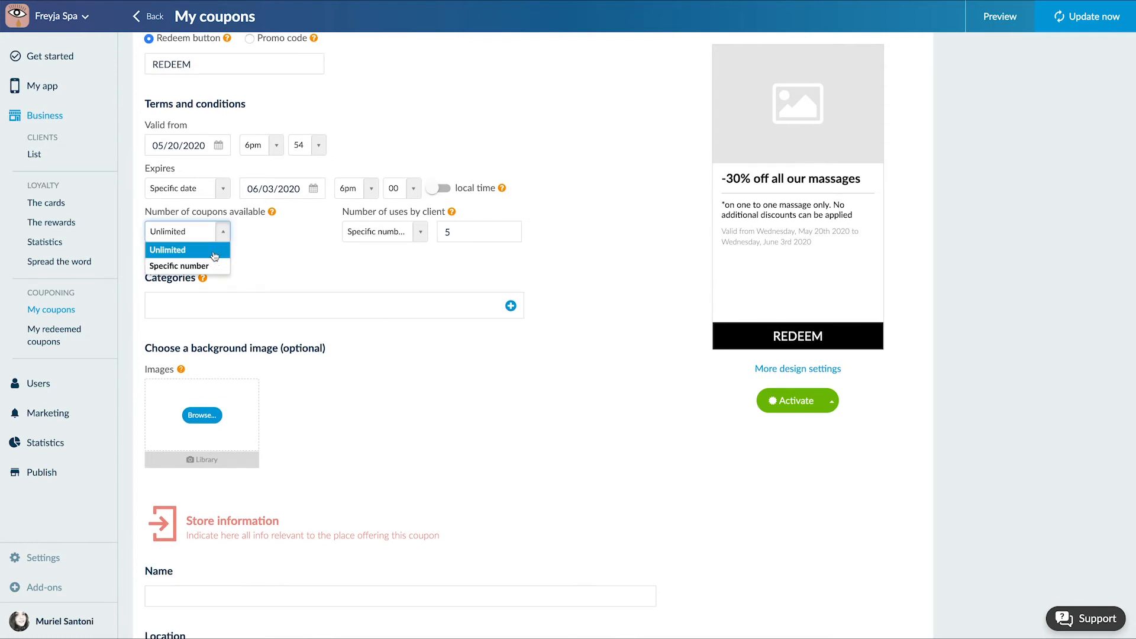
pyautogui.click(168, 250)
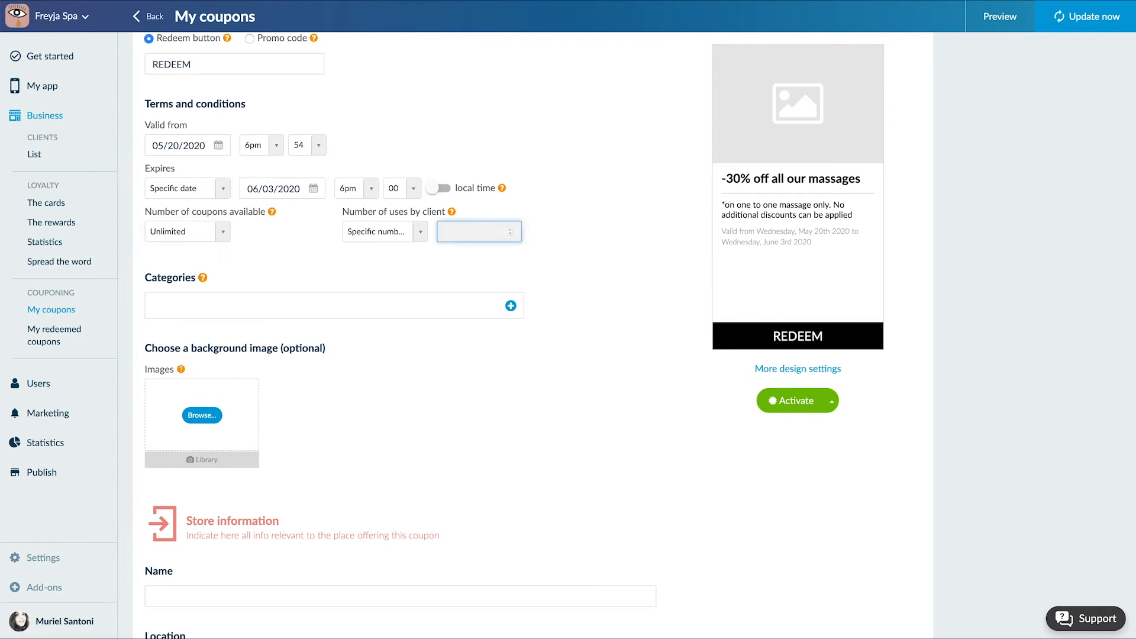
pyautogui.write('1')
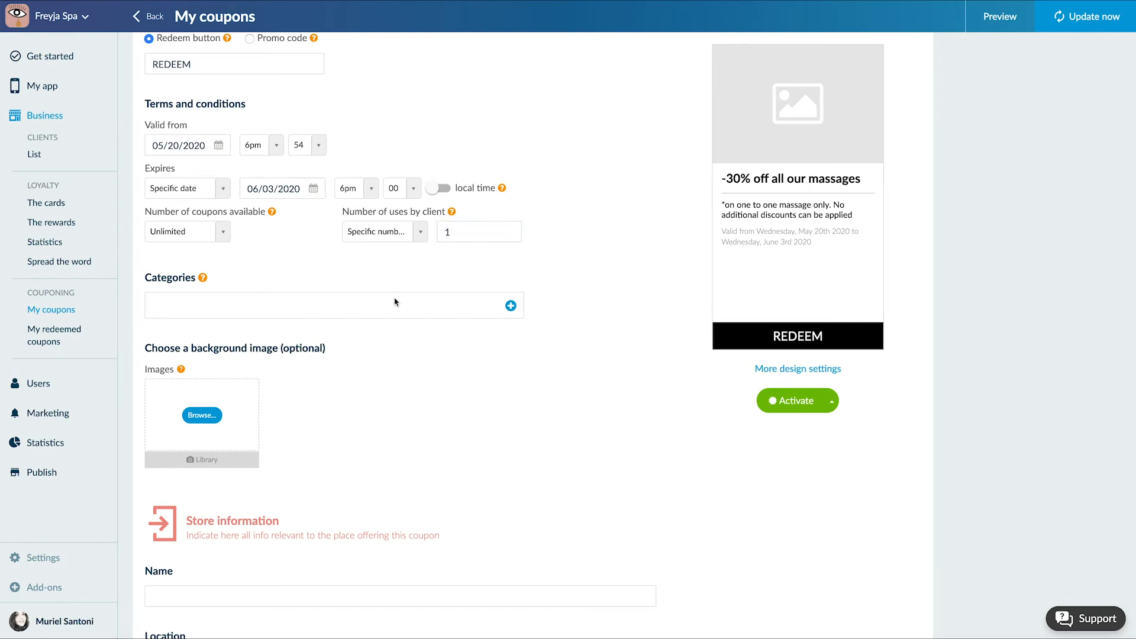
pyautogui.click(510, 304)
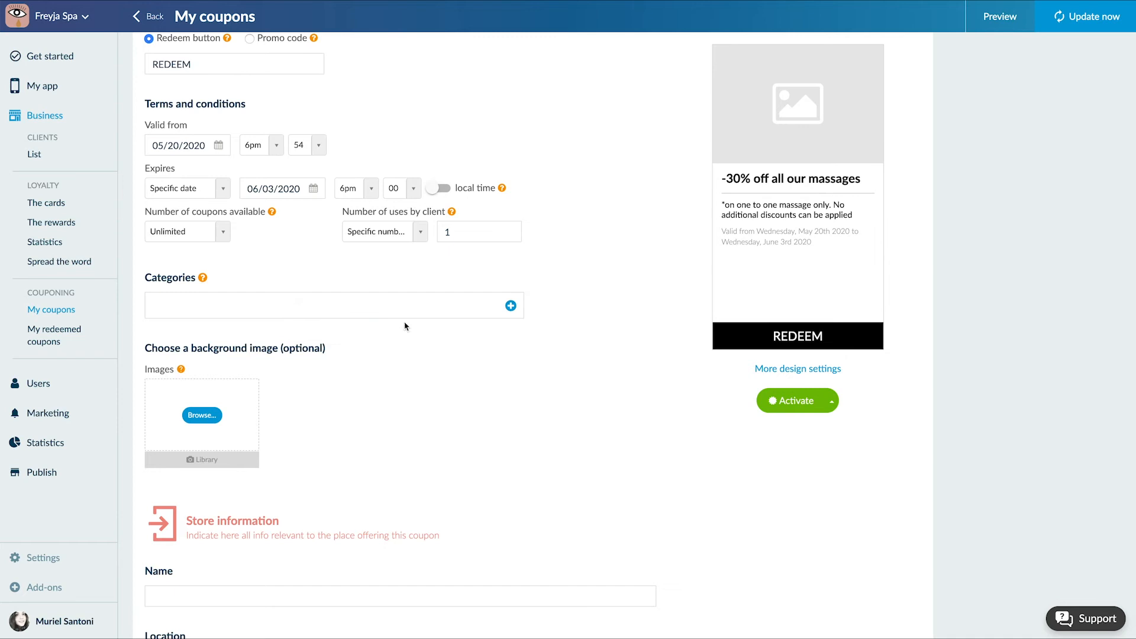
pyautogui.click(201, 416)
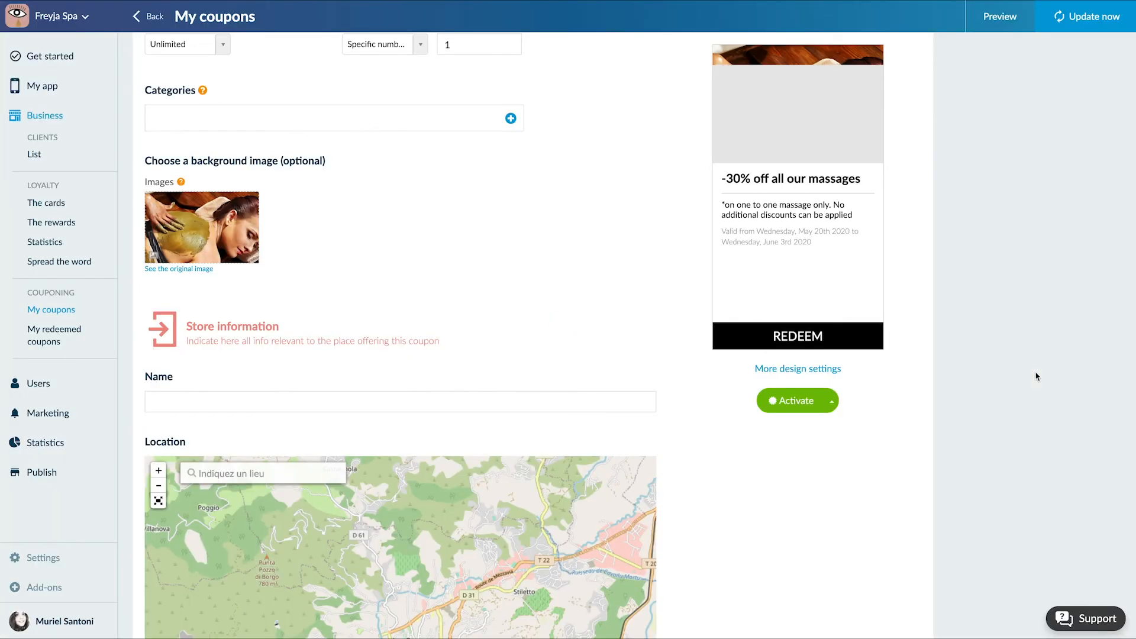
# Set the store name to 'Los angeles' with location Los Angeles, California.
pyautogui.scroll(-3)
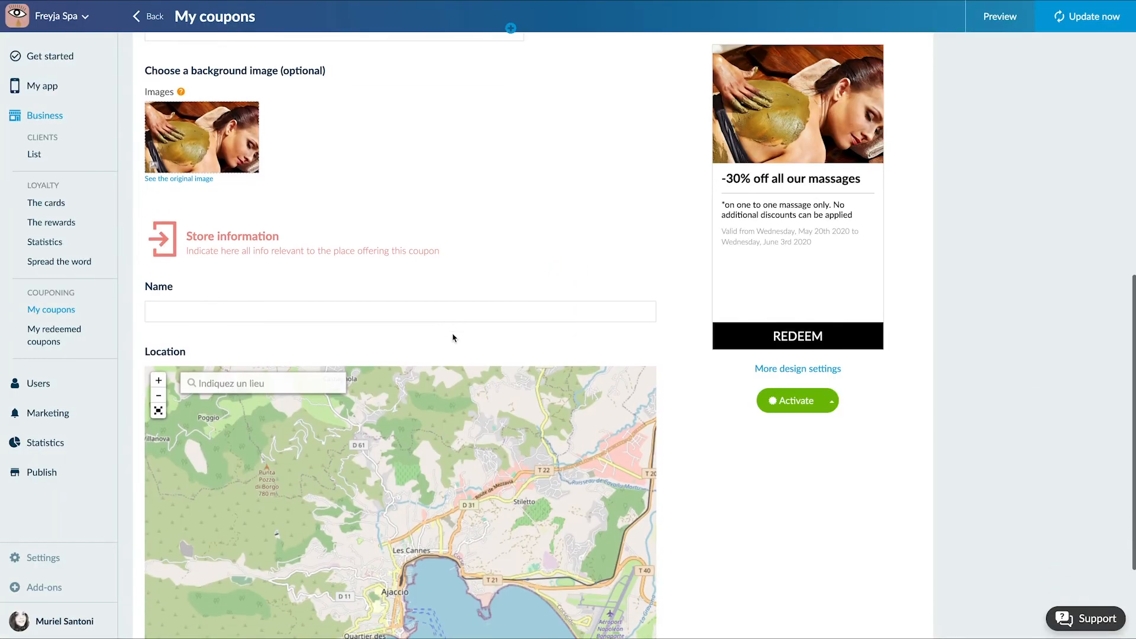
pyautogui.write('Los angeles')
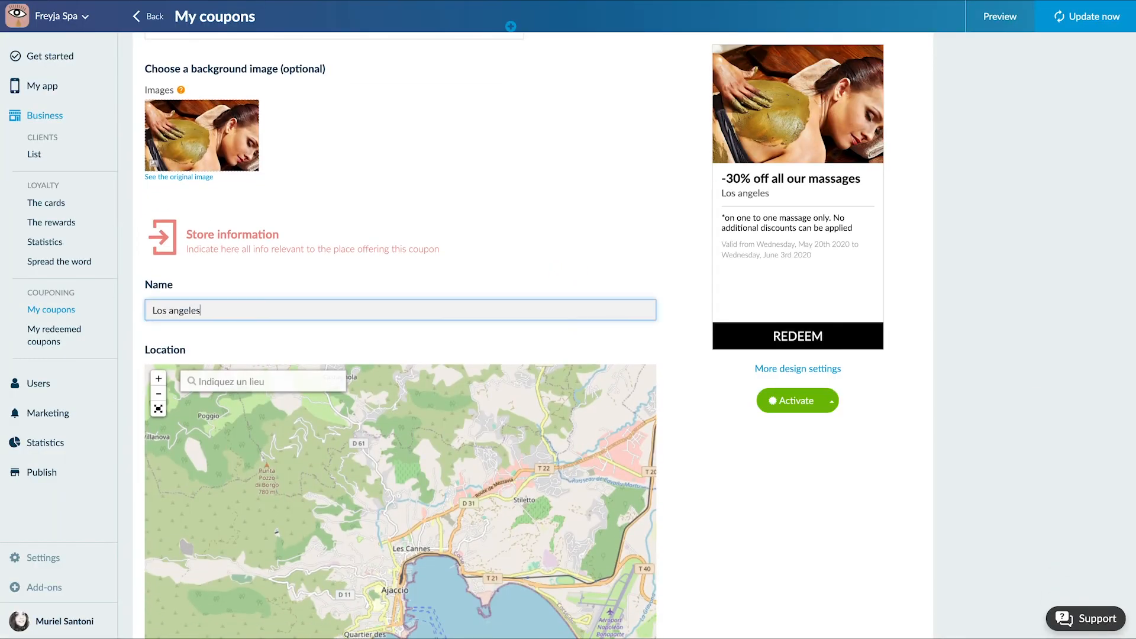
pyautogui.write('Los ang')
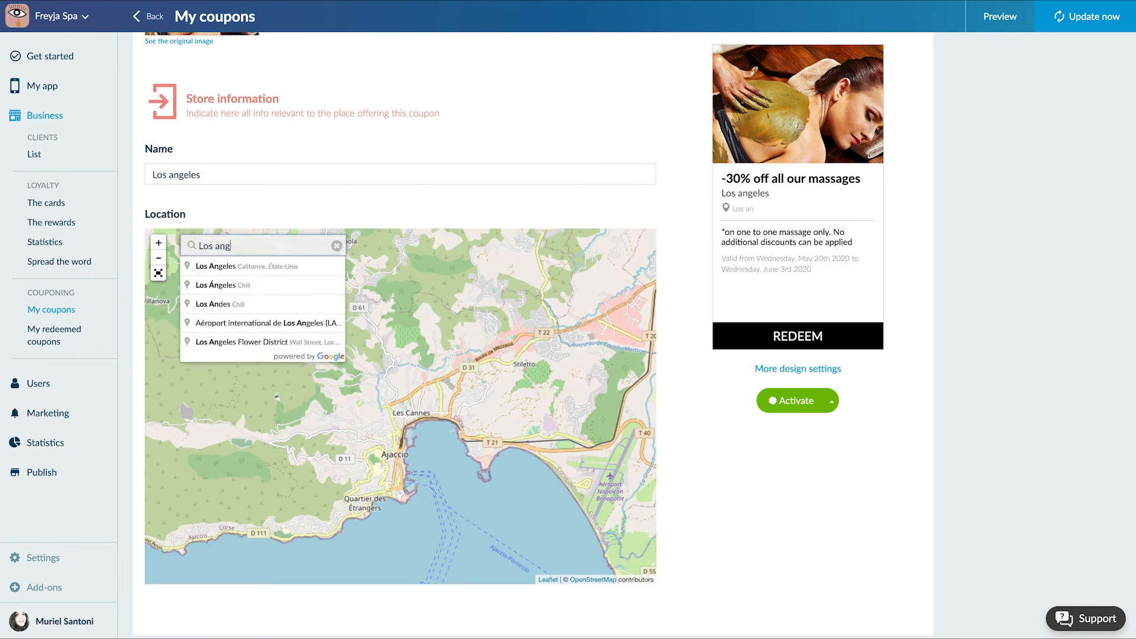
pyautogui.click(222, 265)
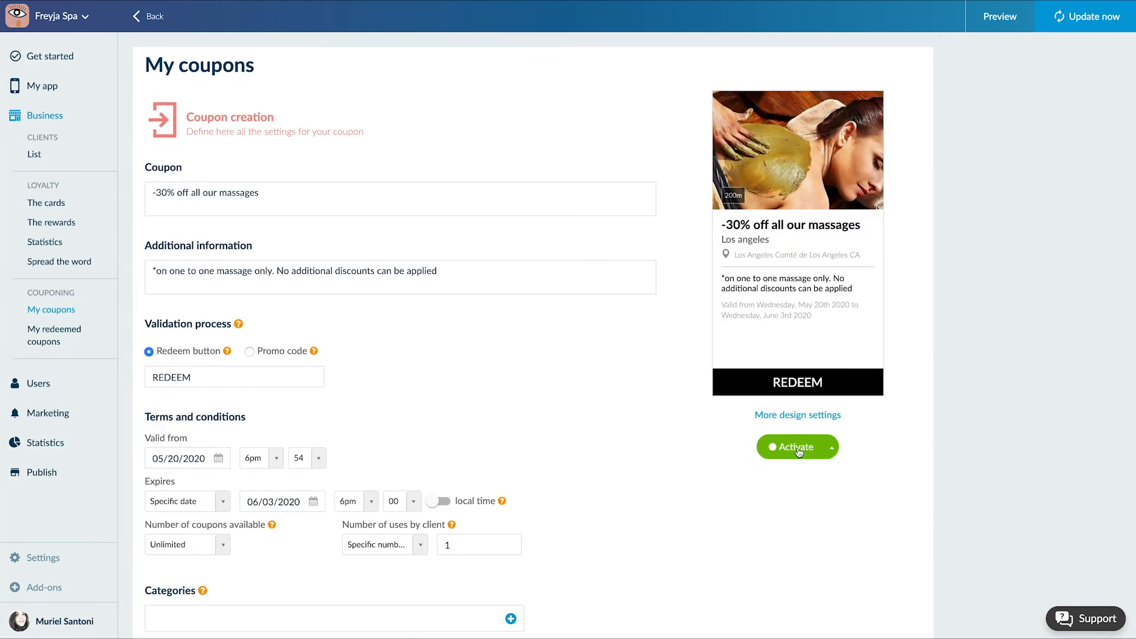
# Preview the Couponing pages in Sections Design, then return to the My coupons list.
pyautogui.click(42, 85)
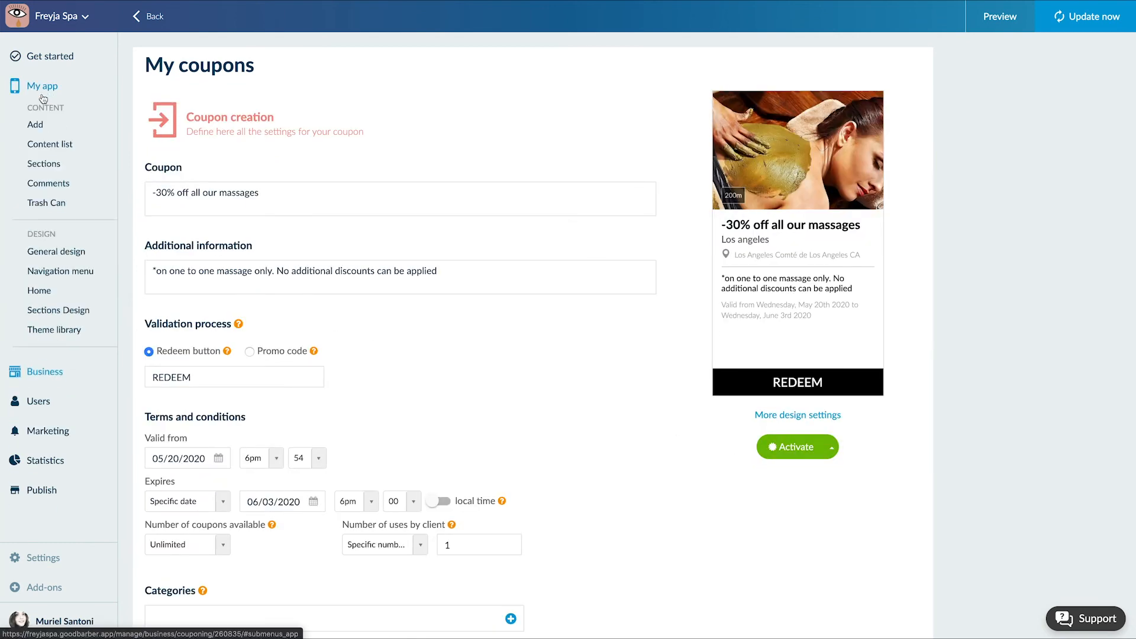
pyautogui.click(58, 310)
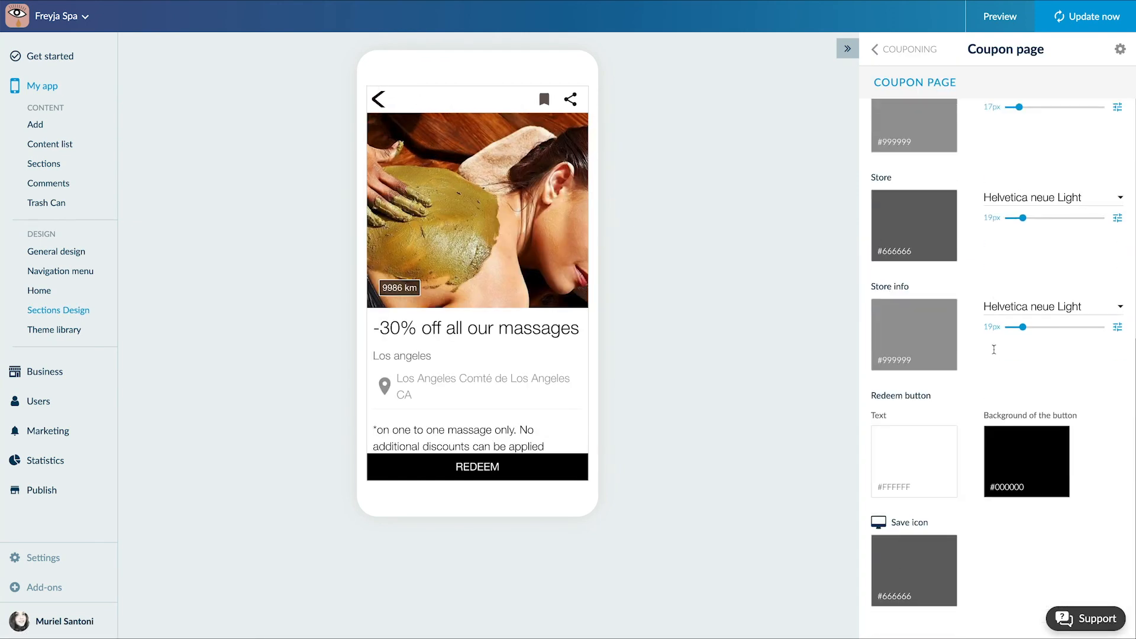
pyautogui.click(878, 49)
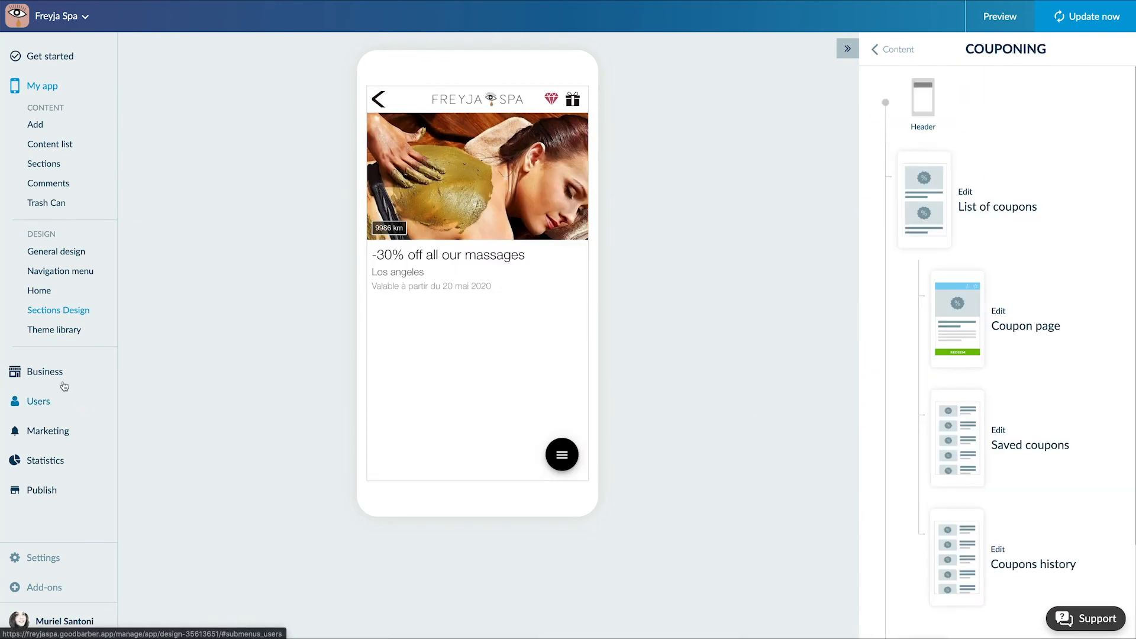
pyautogui.click(42, 370)
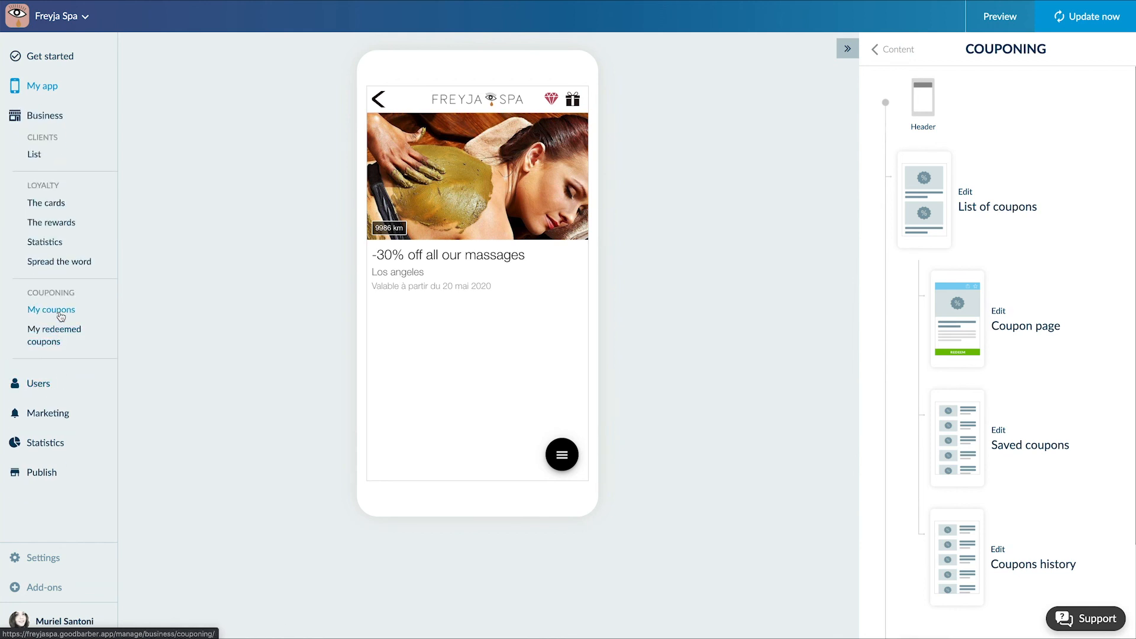
pyautogui.click(52, 310)
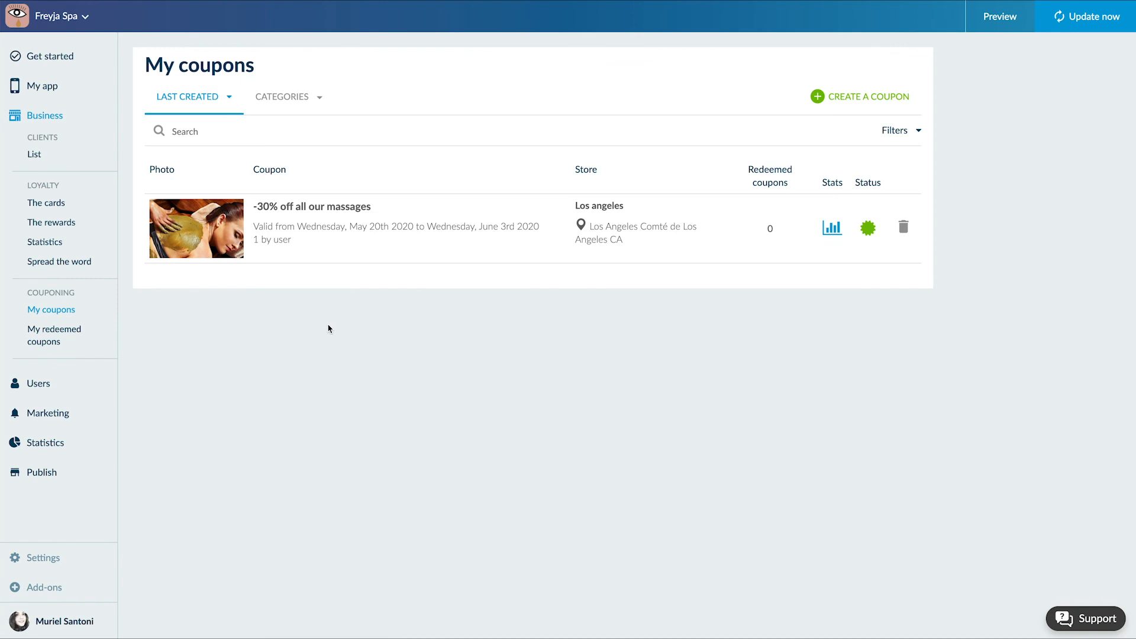
pyautogui.moveTo(461, 242)
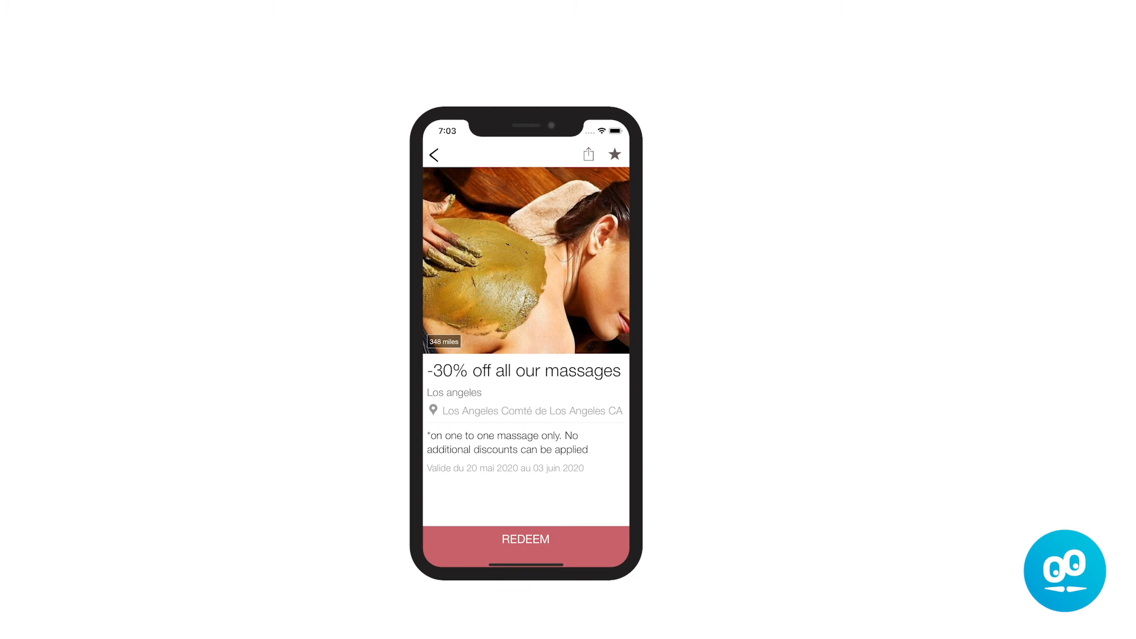
pyautogui.click(525, 539)
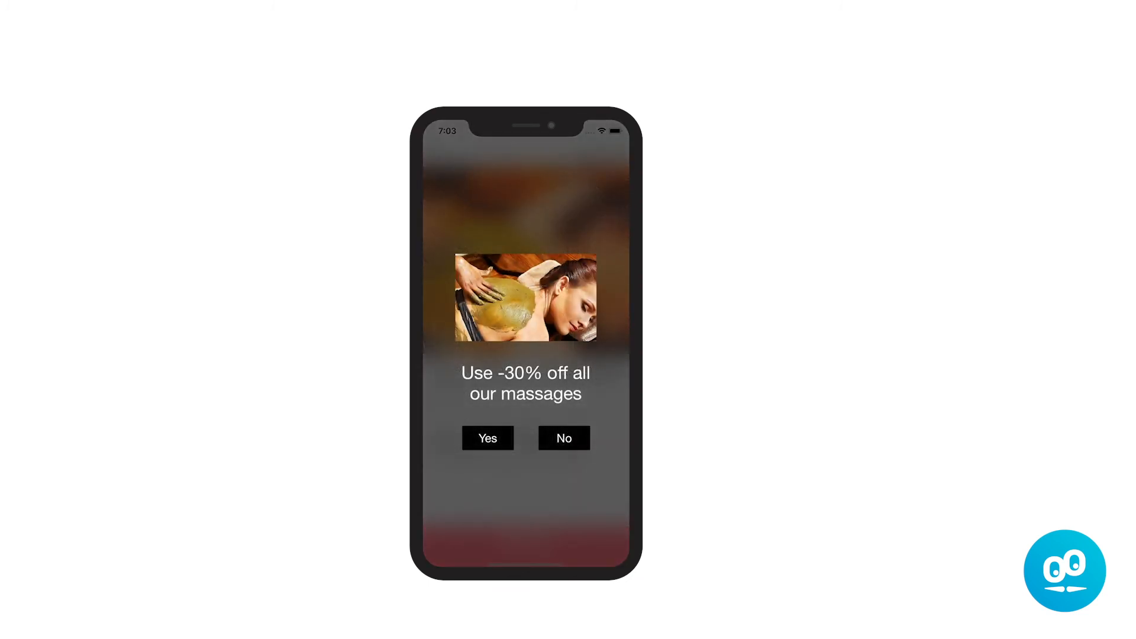
pyautogui.click(487, 438)
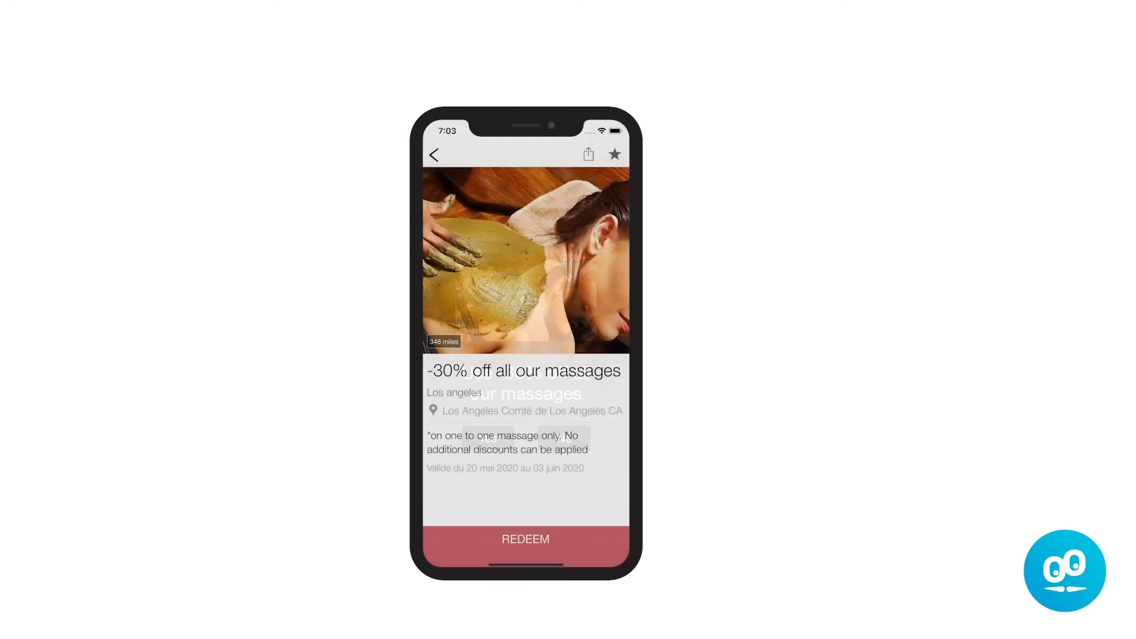